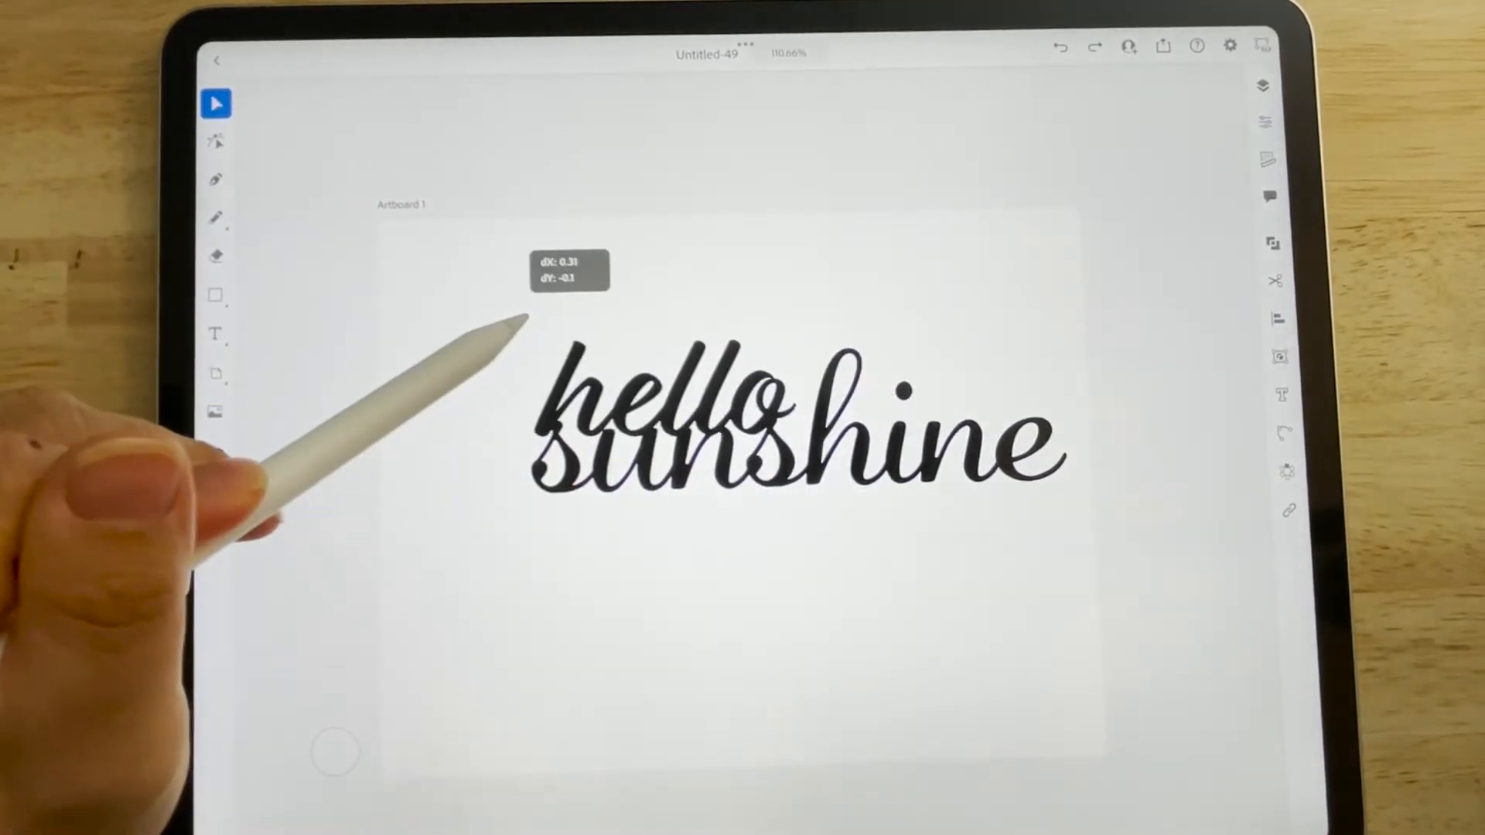
# Select the 'hello sunshine' script text and nudge it into place on the artboard
pyautogui.click(672, 389)
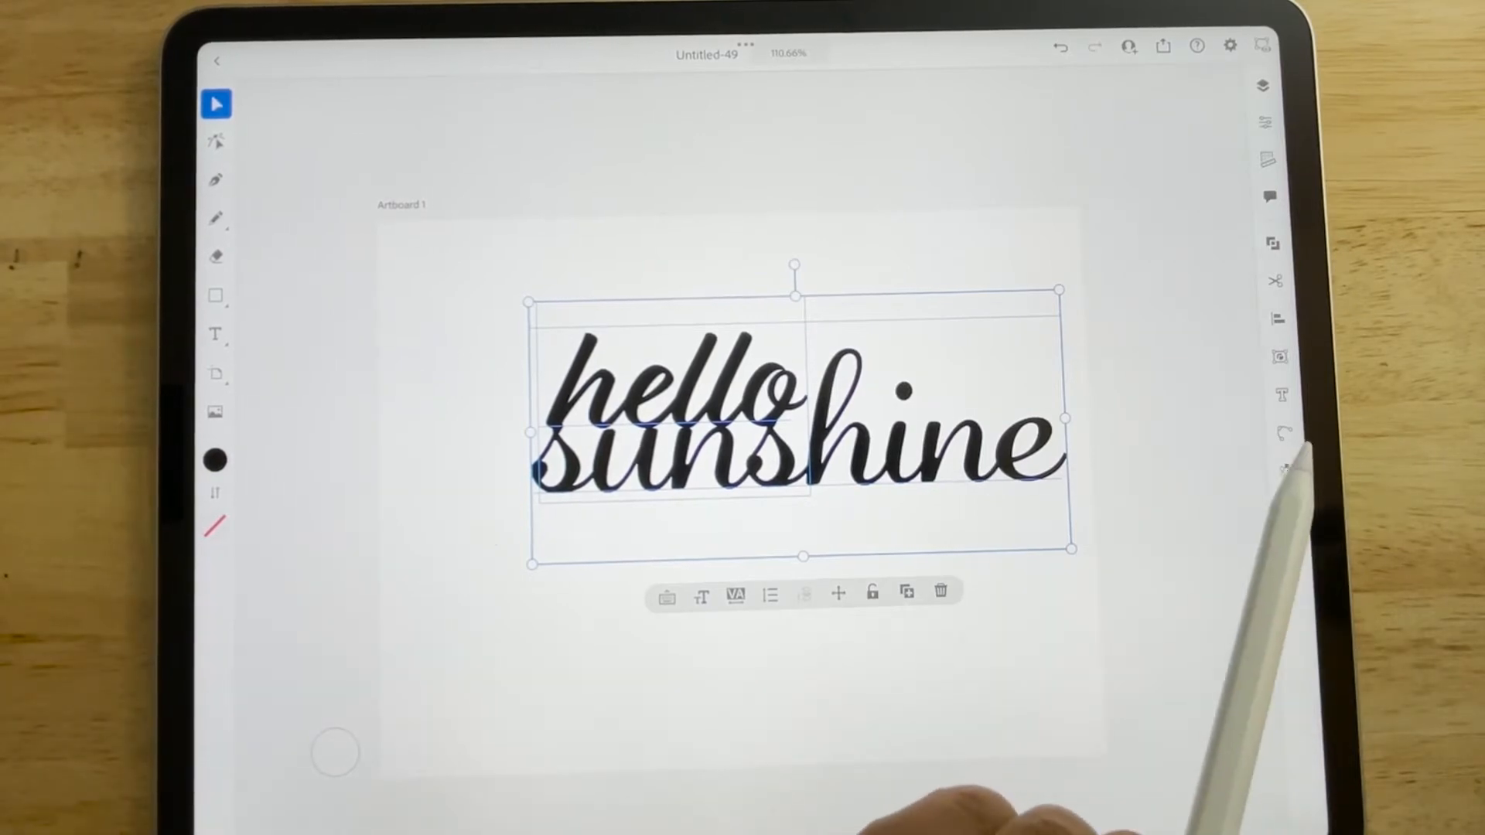
# Convert both script words 'hello' and 'sunshine' from live type into vector outlines
pyautogui.click(1279, 393)
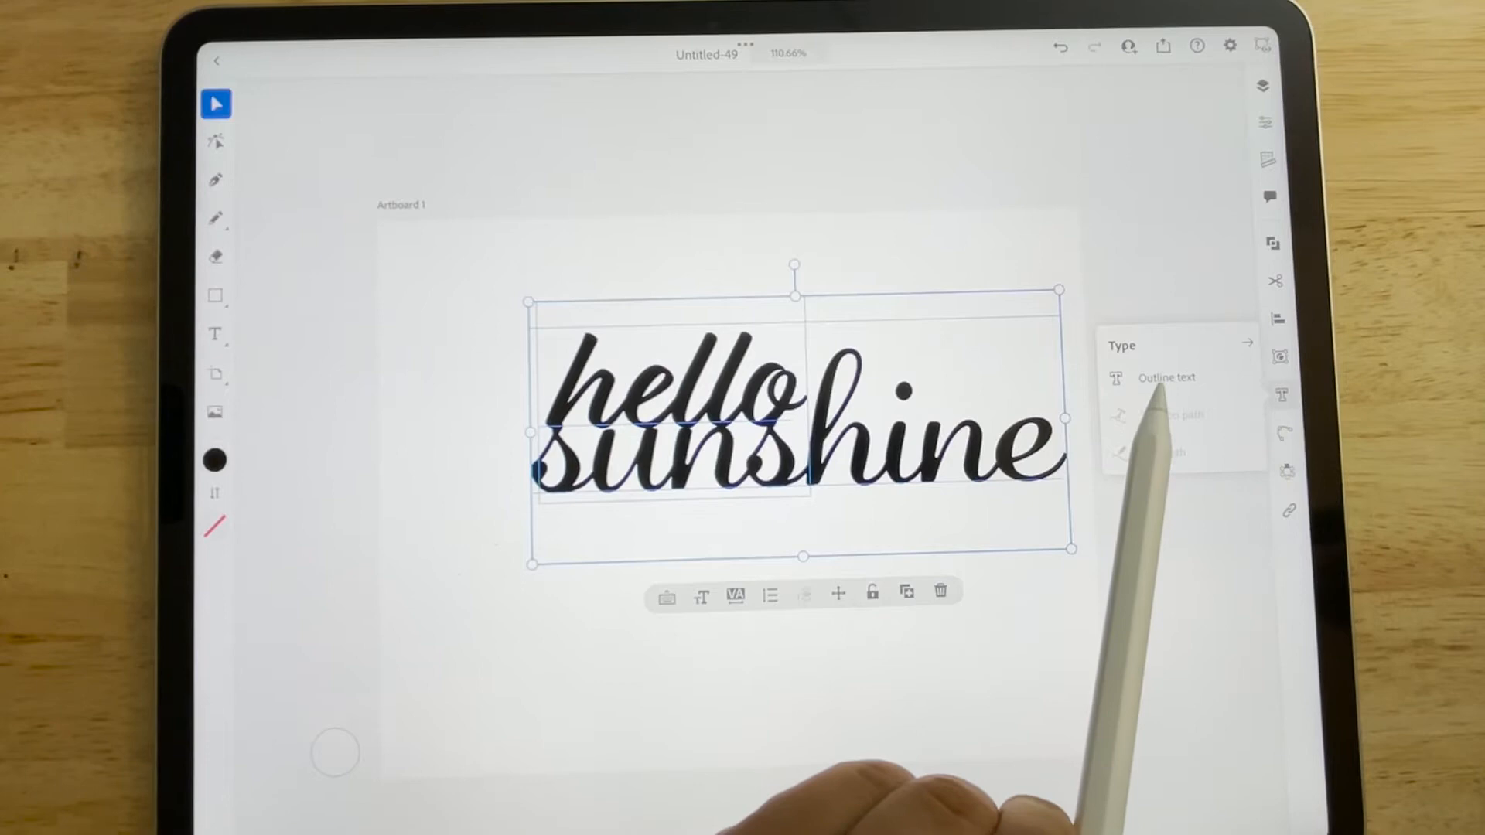
pyautogui.click(1165, 376)
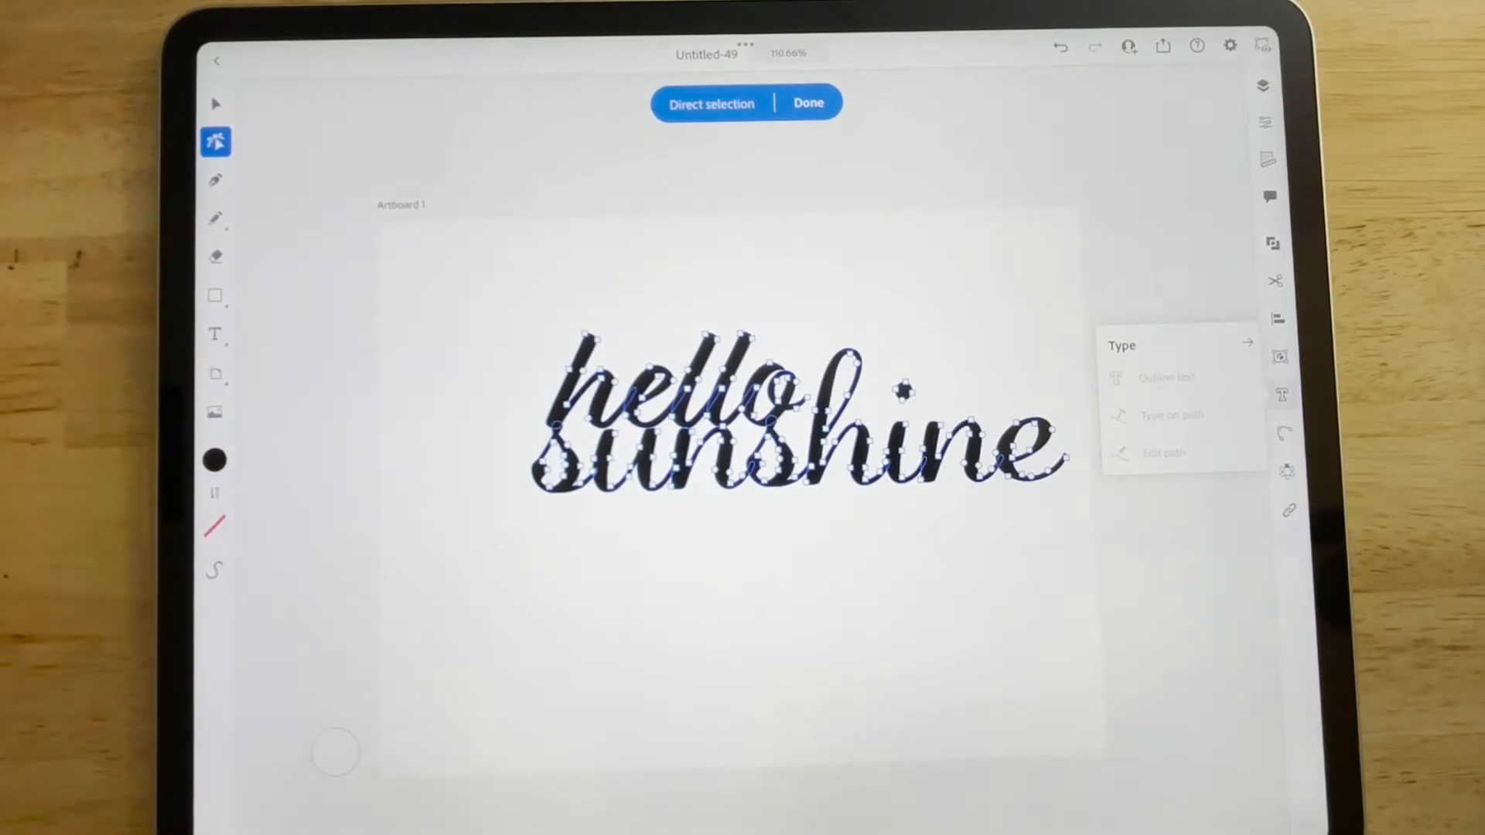
# Swipe across the overlapping letters of 'hello sunshine' with Shape Builder to merge them
pyautogui.click(215, 103)
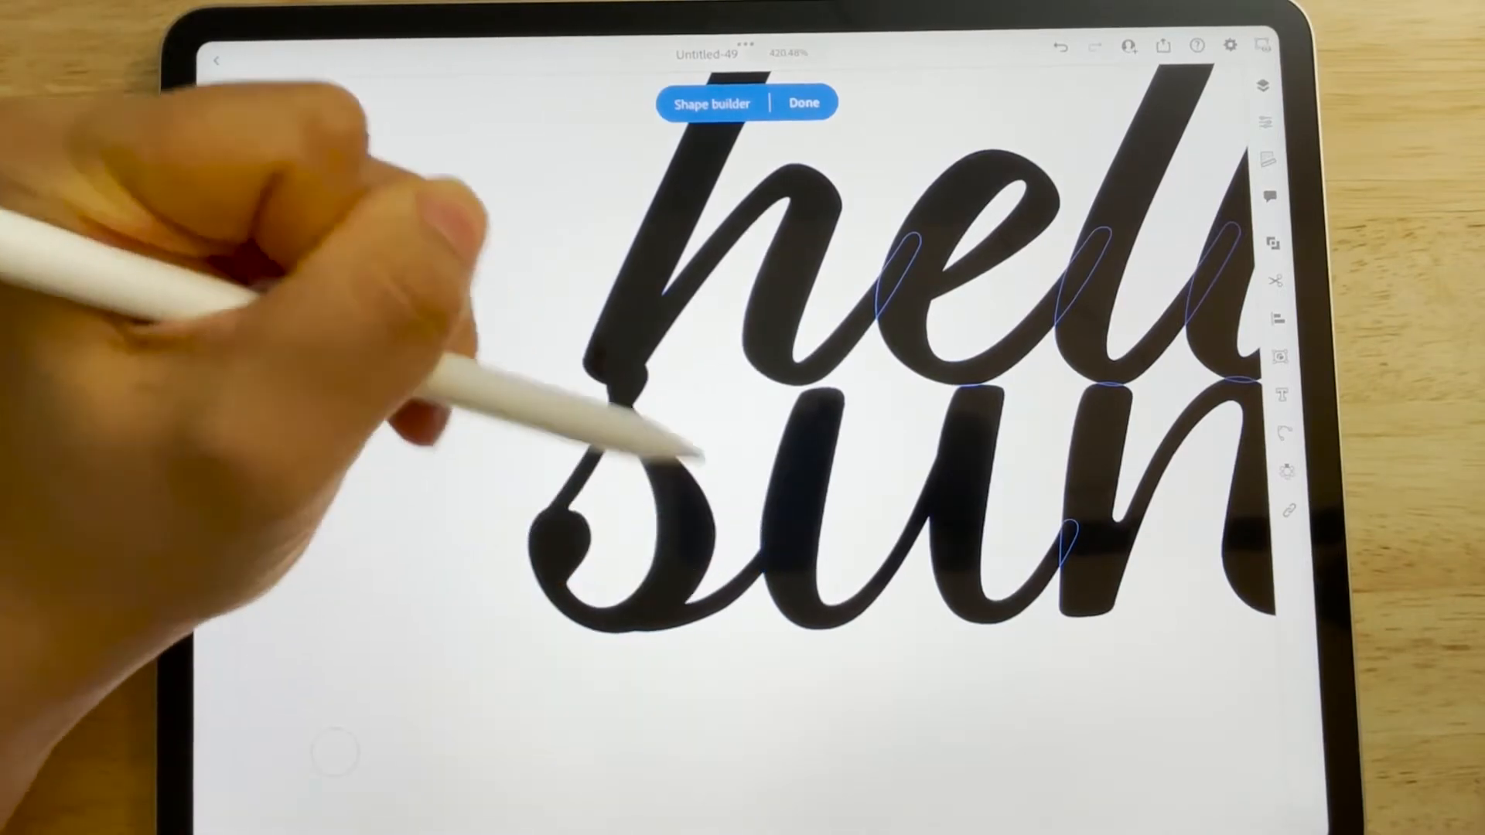
pyautogui.click(805, 102)
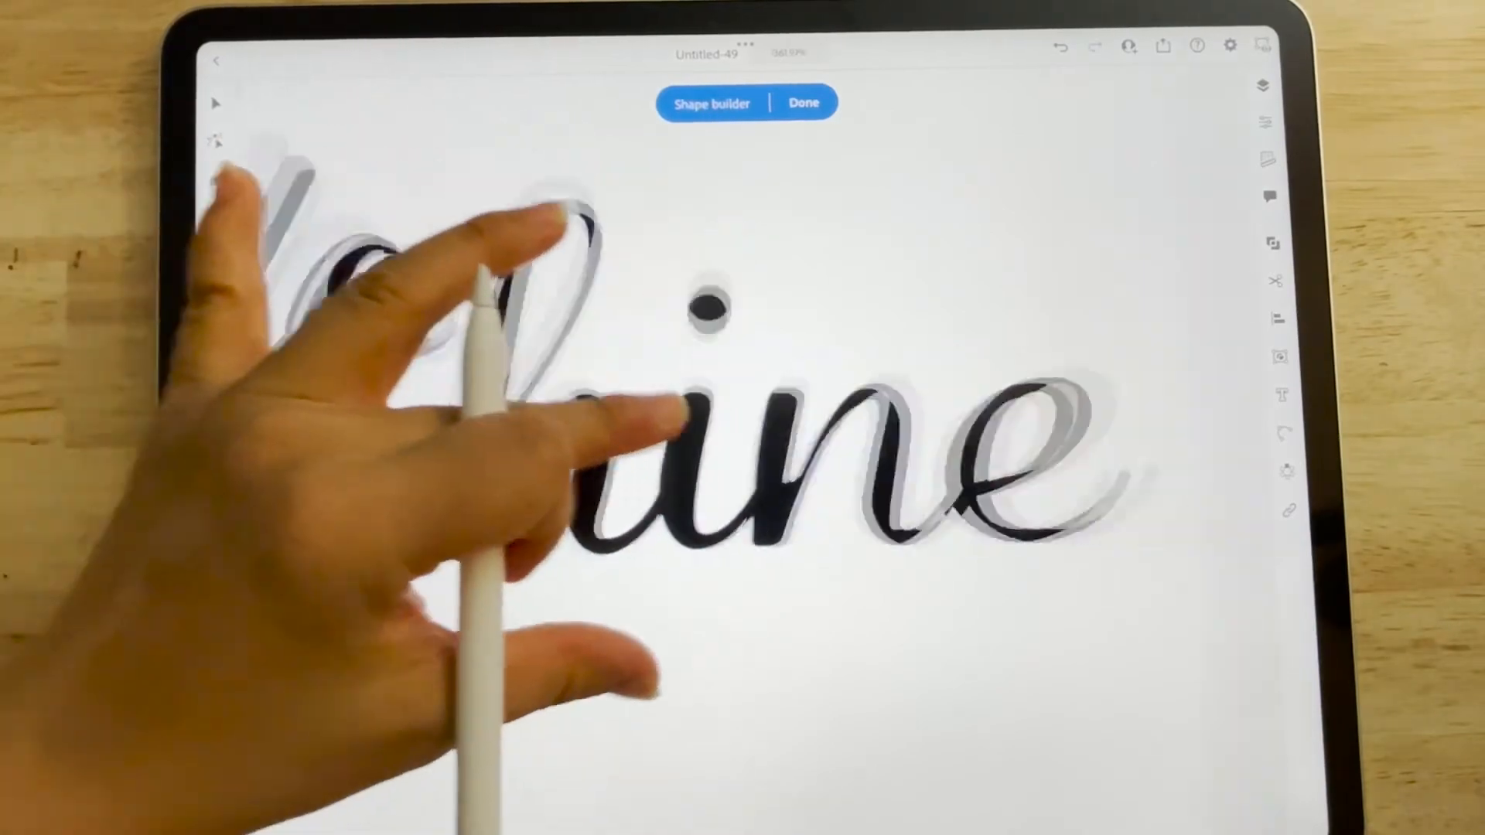
pyautogui.click(803, 102)
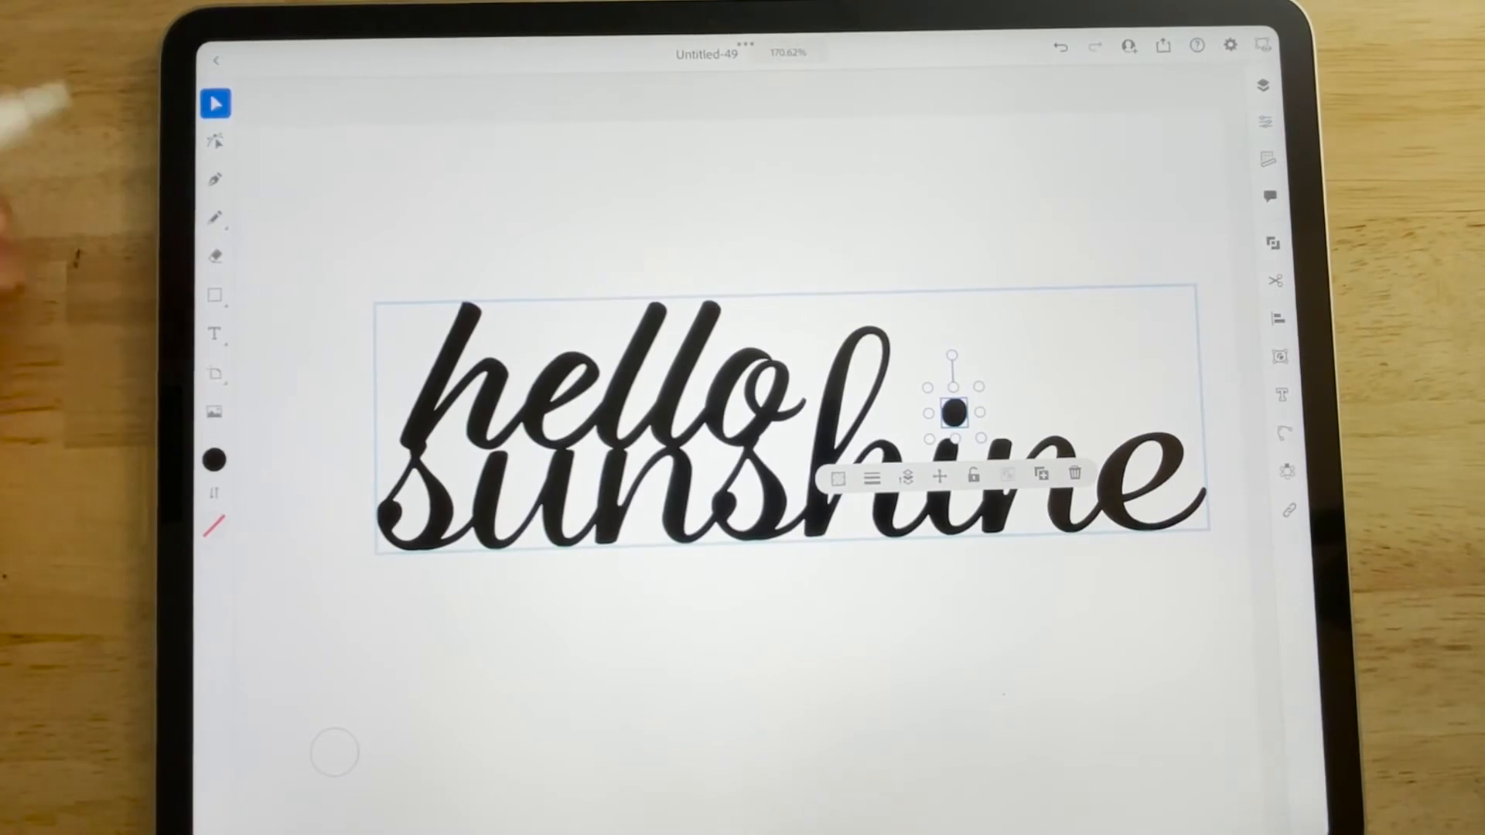
# Exit Shape Builder, then select and drag the i's dot into place
pyautogui.click(215, 294)
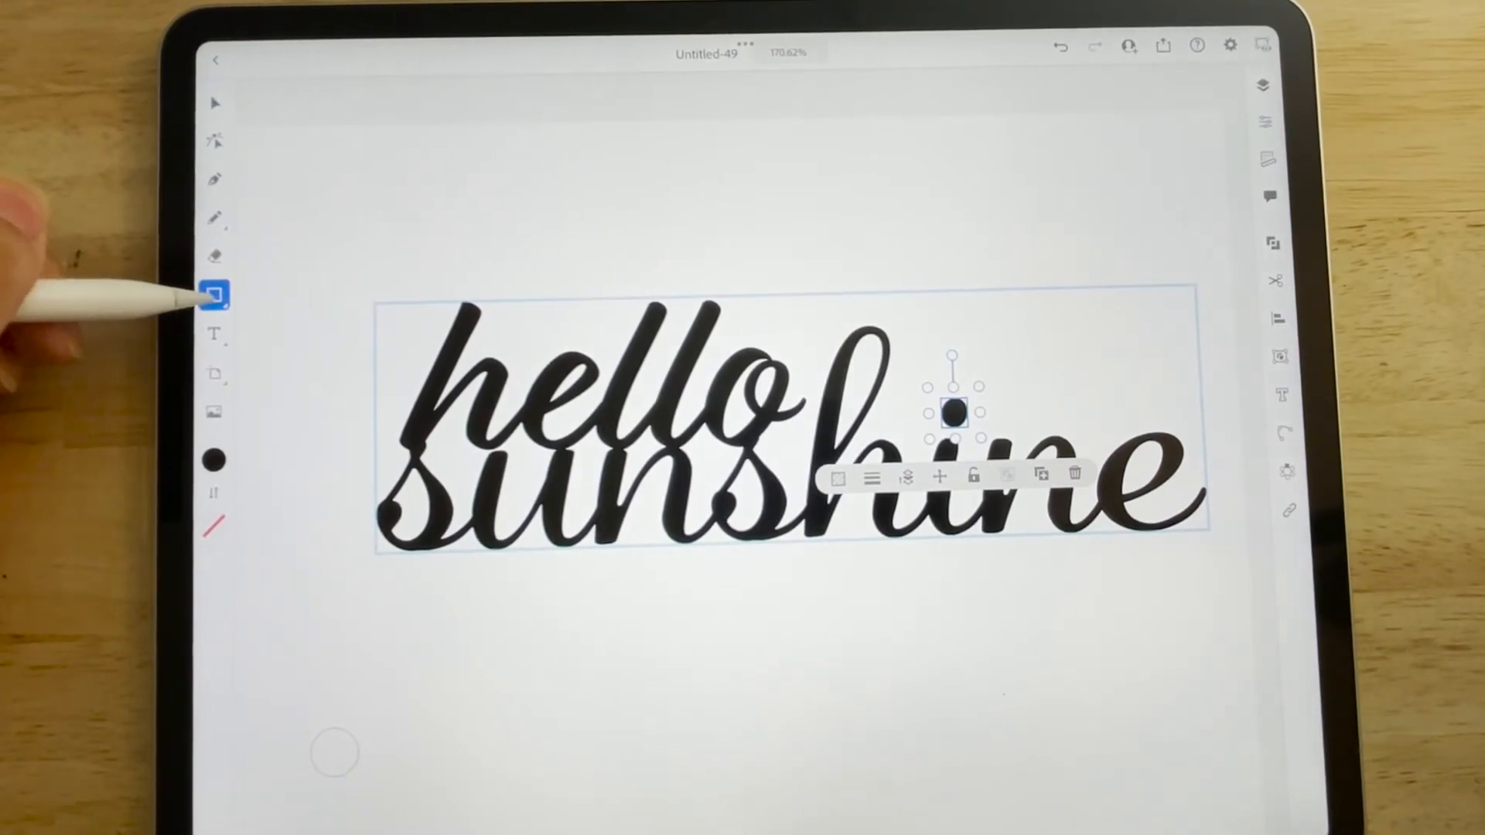